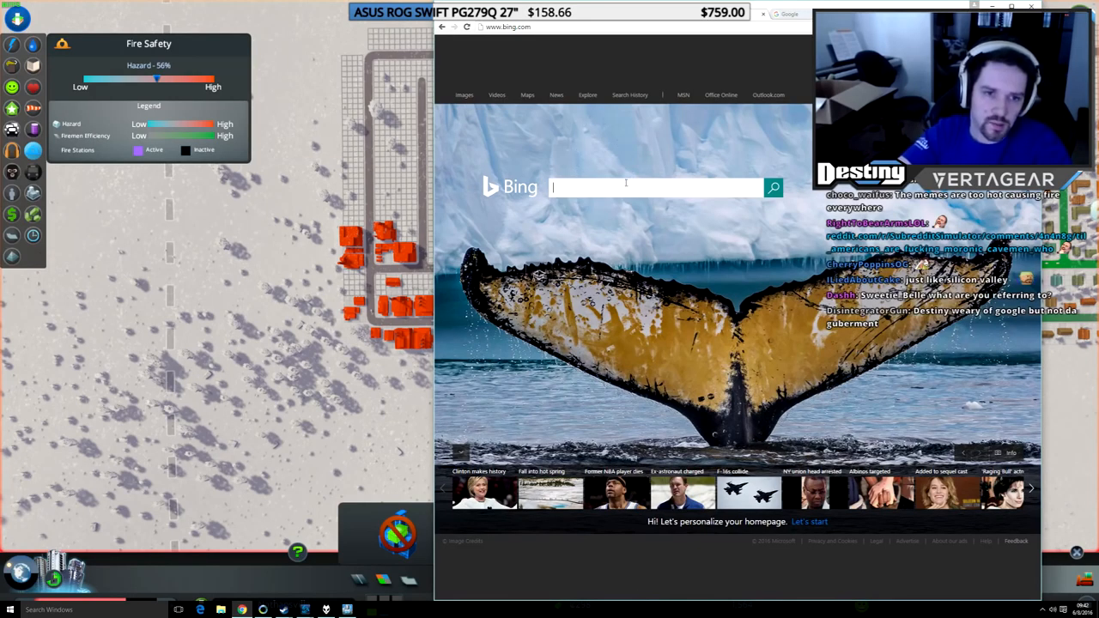
Step: Start typing "crooked" in the Bing search box to see its suggestions
type("crooked")
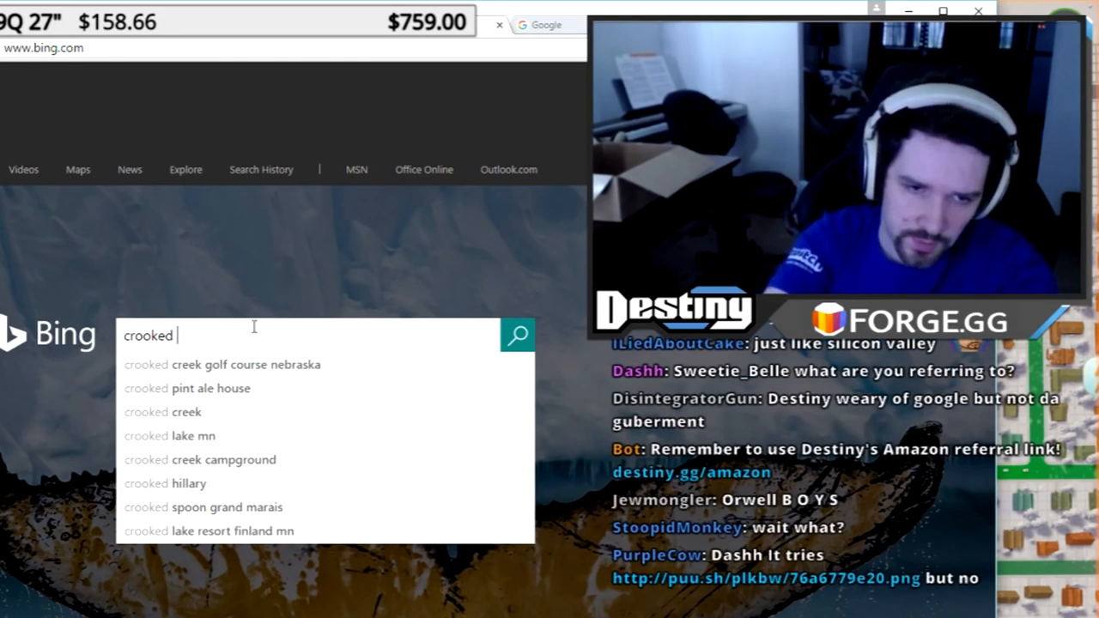
key("Backspace")
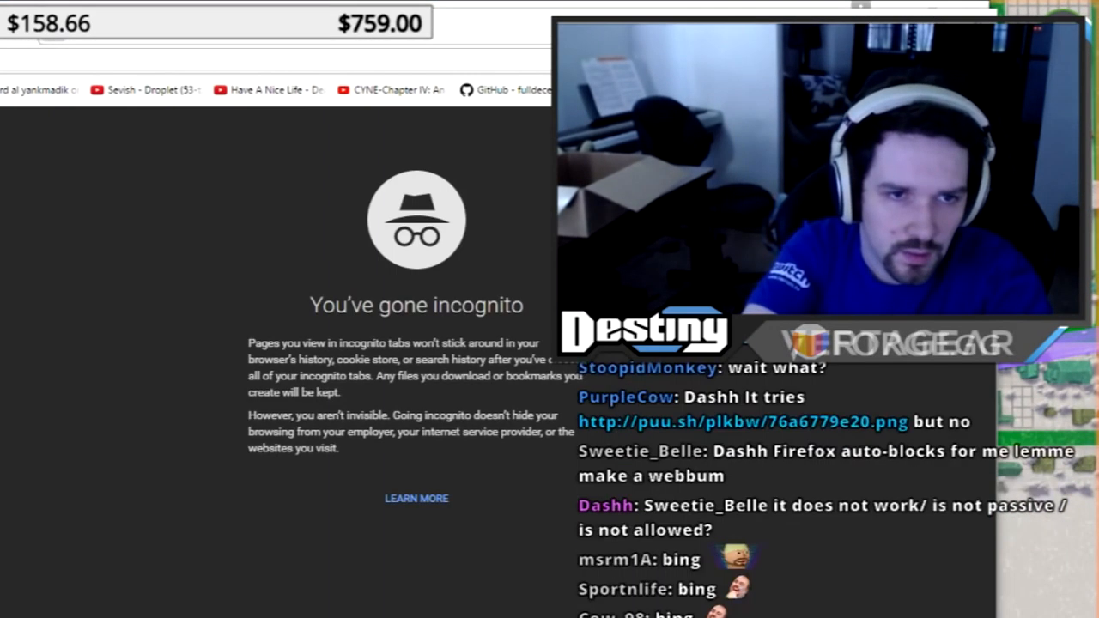
Step: Search Bing for "hillary in" to see indictment suggestions, then move to the address bar
type("hillary i")
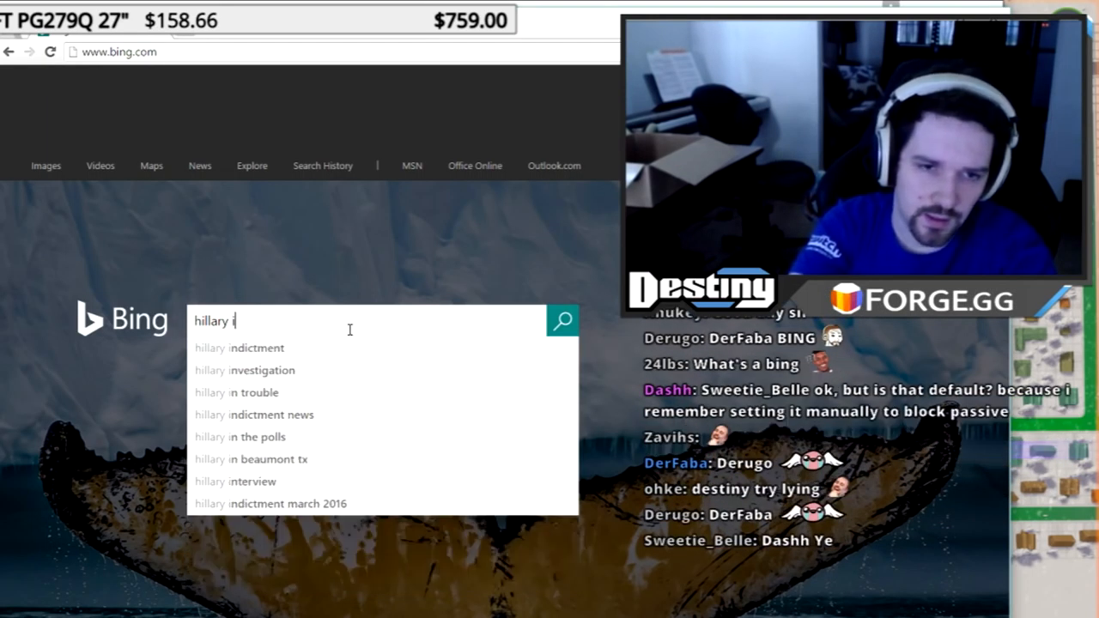
type("n")
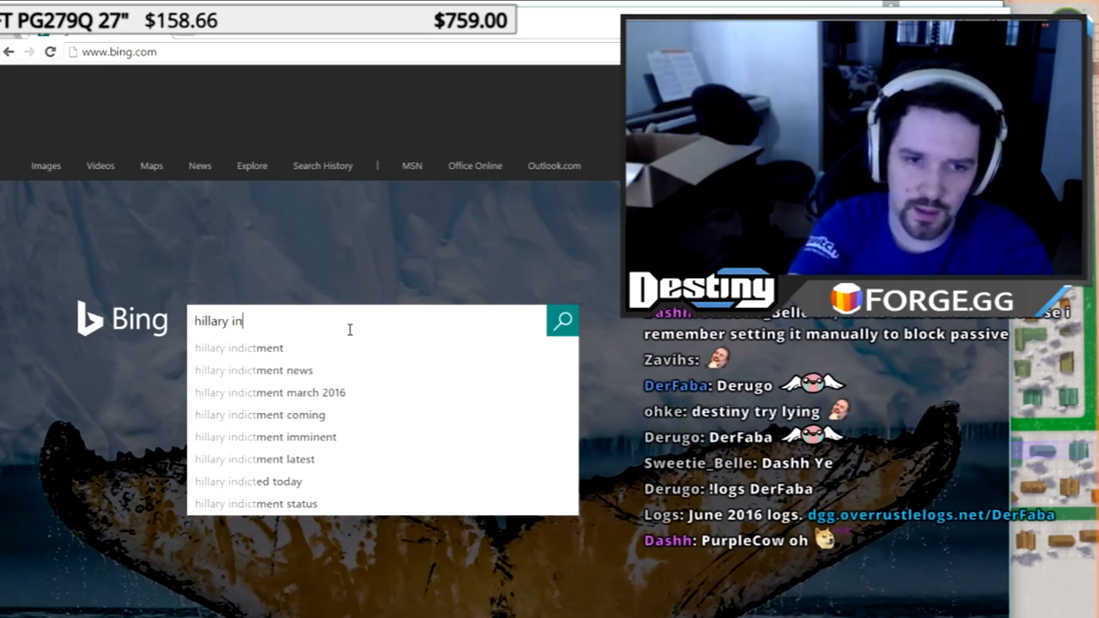
left_click(119, 52)
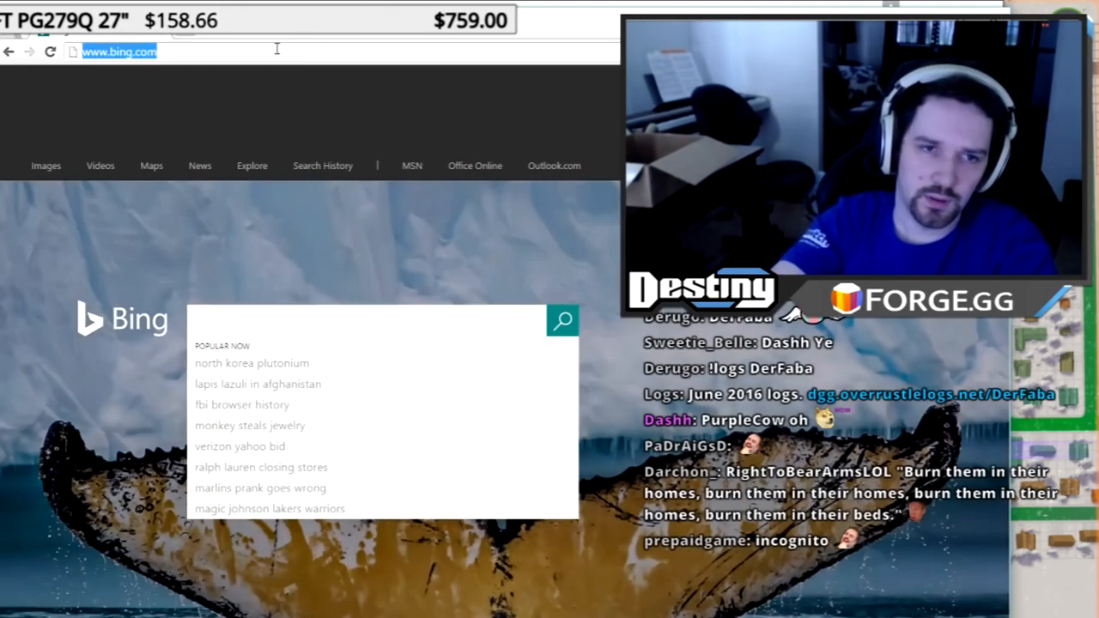
Step: Go to google.com and view the autocomplete suggestions for "crooked hi"
type("google.com")
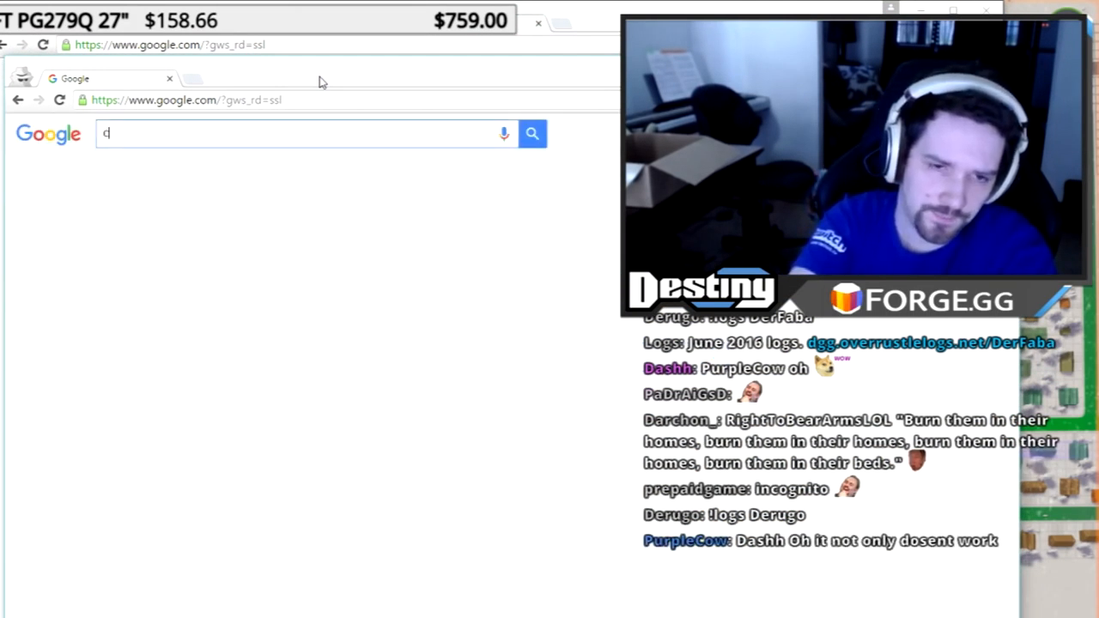
type("rooked")
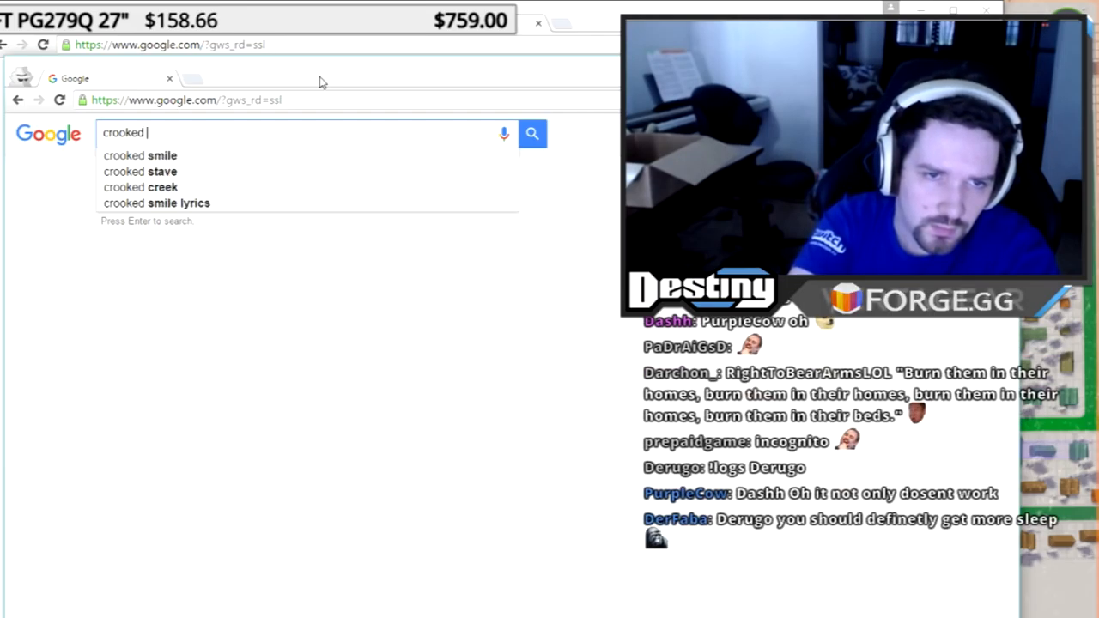
type("hi")
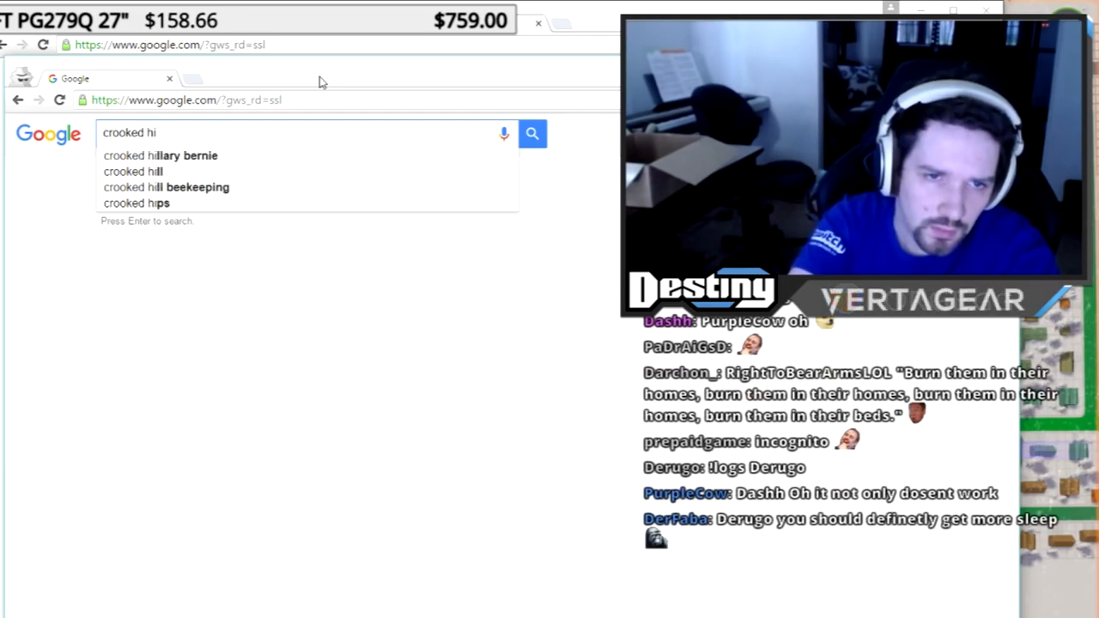
key("Backspace")
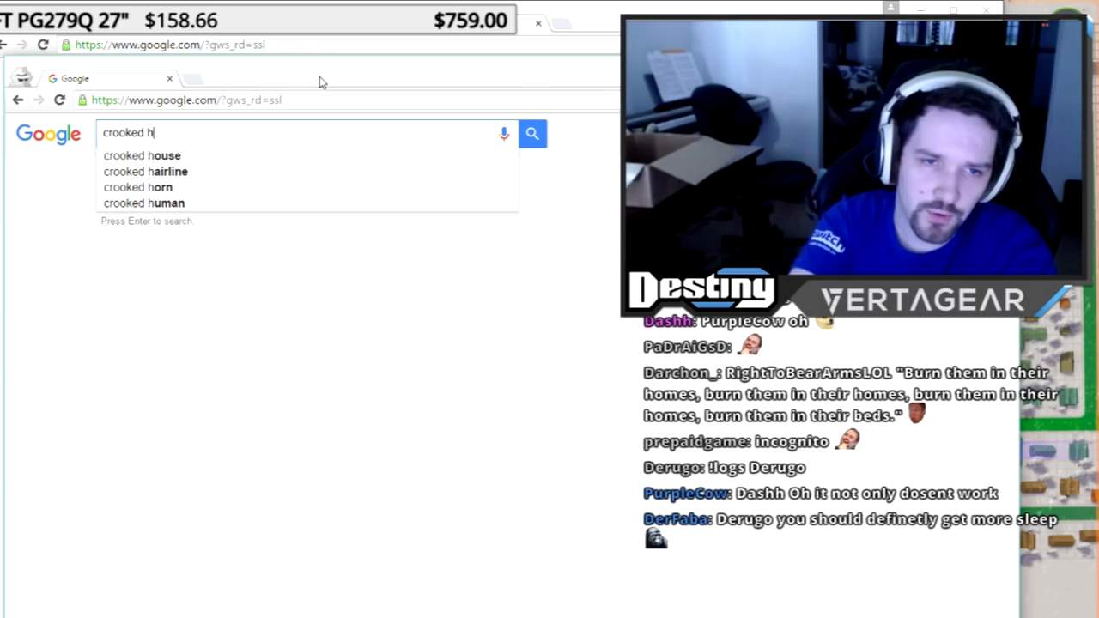
type("i")
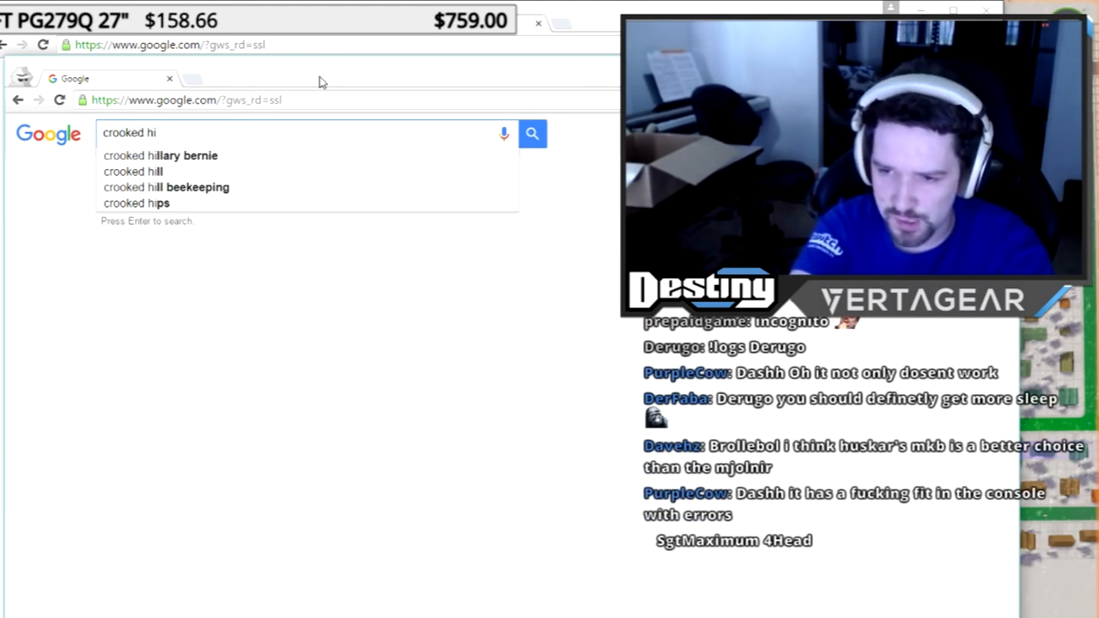
Step: Replace the query with "hillary indictment" to show Google's indictment suggestions
type("hillary indictment")
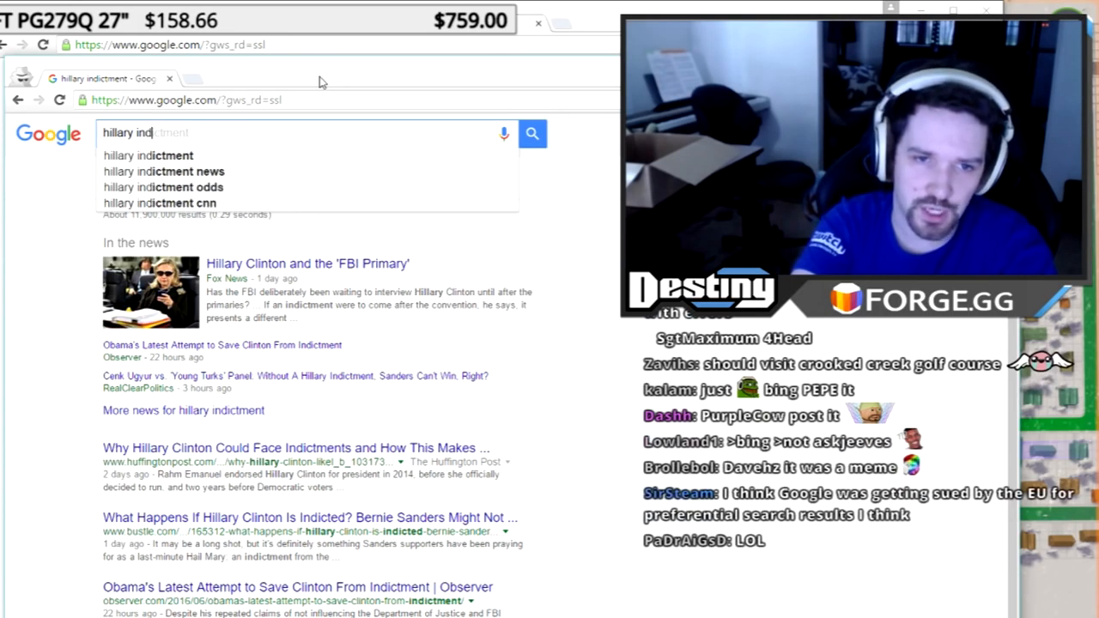